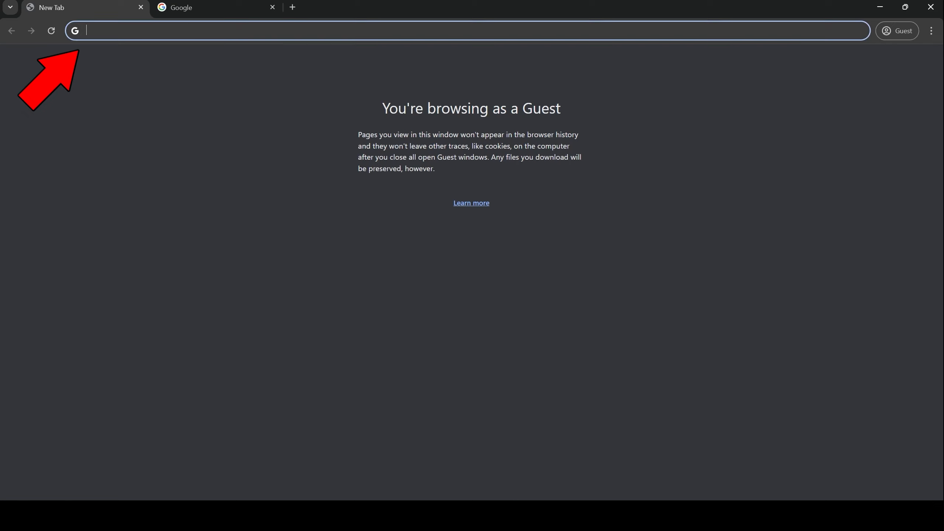
- Load watch.wsp.wa.gov in the address bar and switch to the Google tab
text(watch)
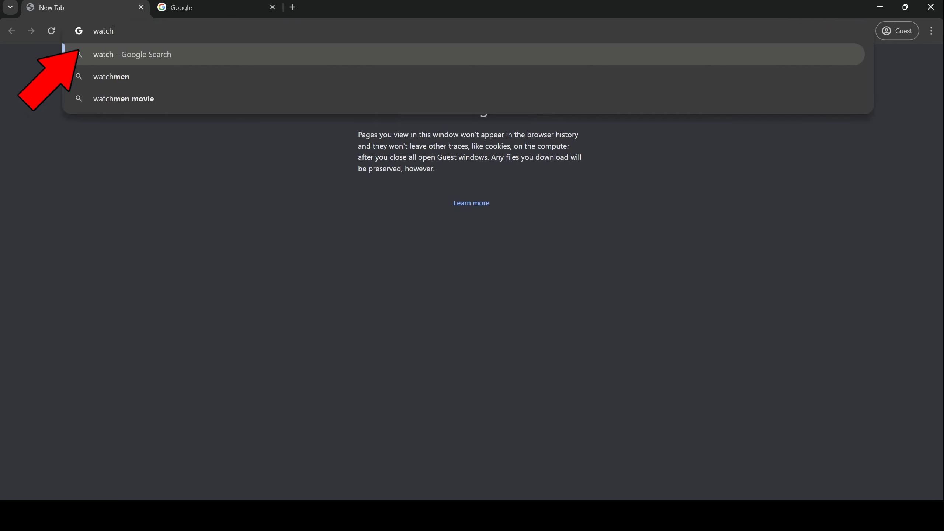
text(.wsp)
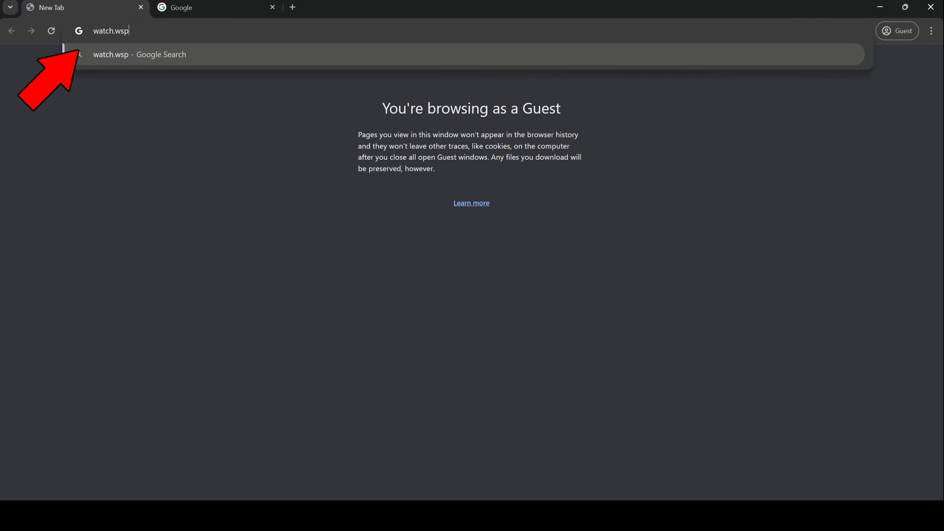
text(.wa.gov)
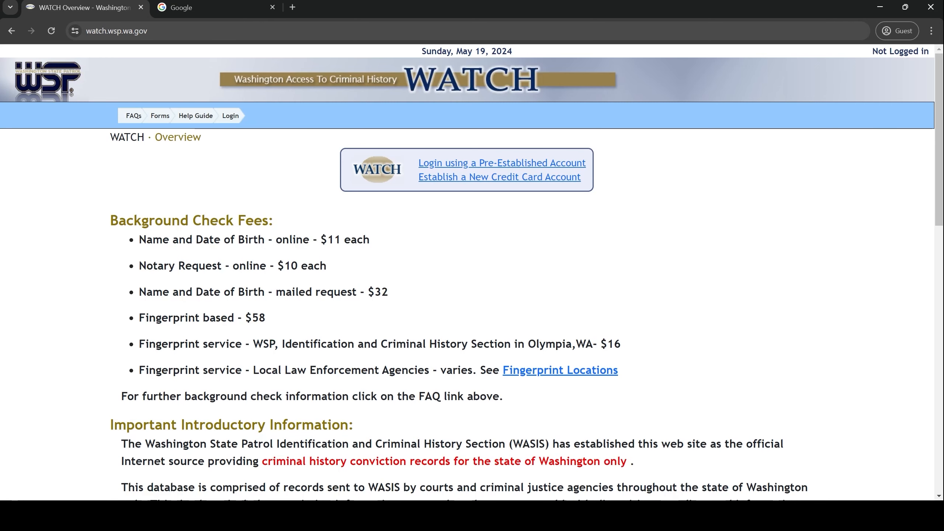
click(214, 8)
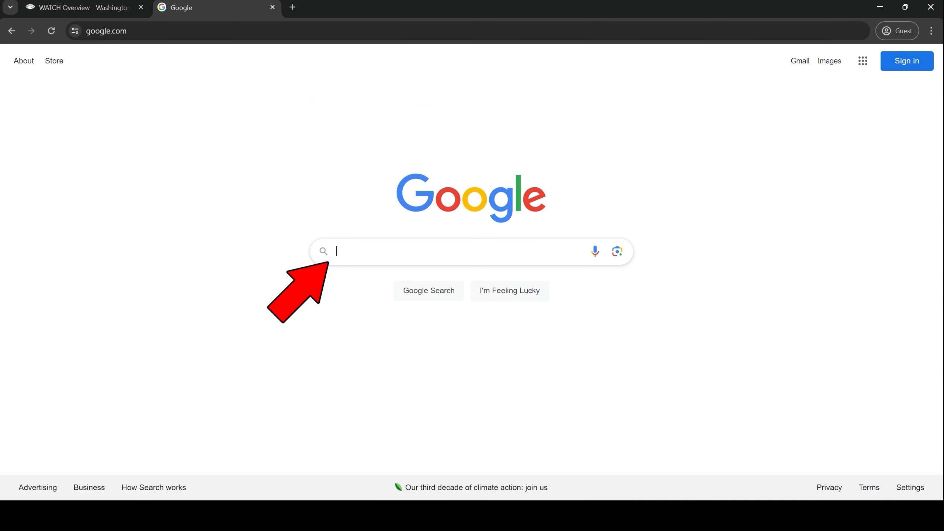
- Search Google for 'wsp watch' and open the Washington State Patrol: WATCH Overview result
text(wsp w)
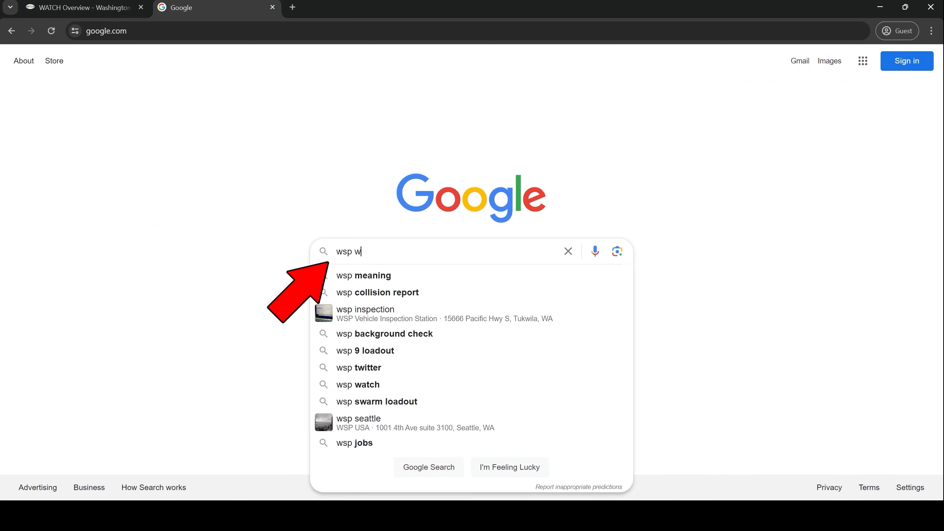
click(359, 384)
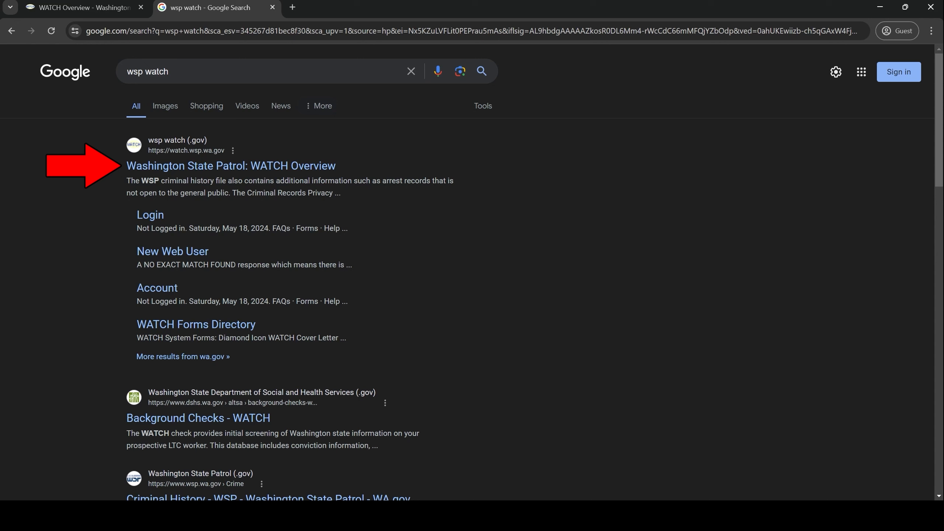
click(231, 165)
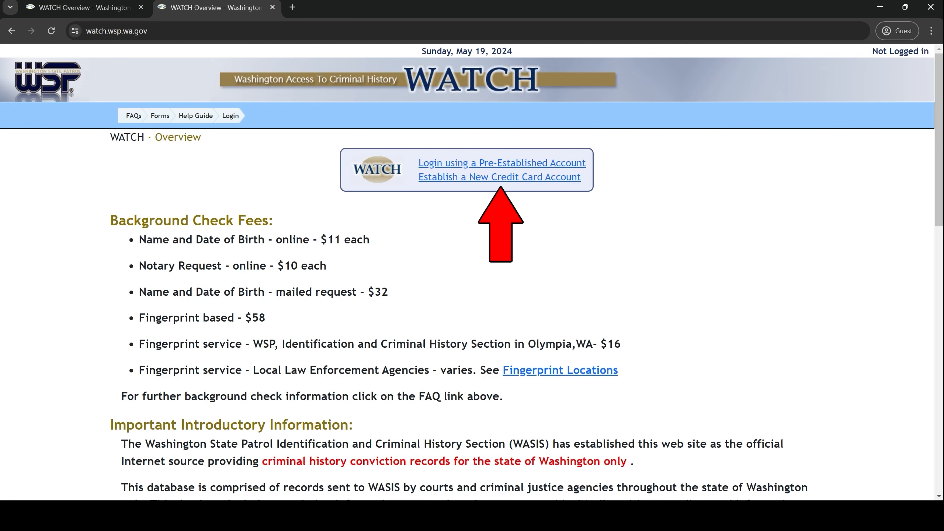
- Start 'Establish a New Credit Card Account' to reach the New Web User registration form
click(498, 176)
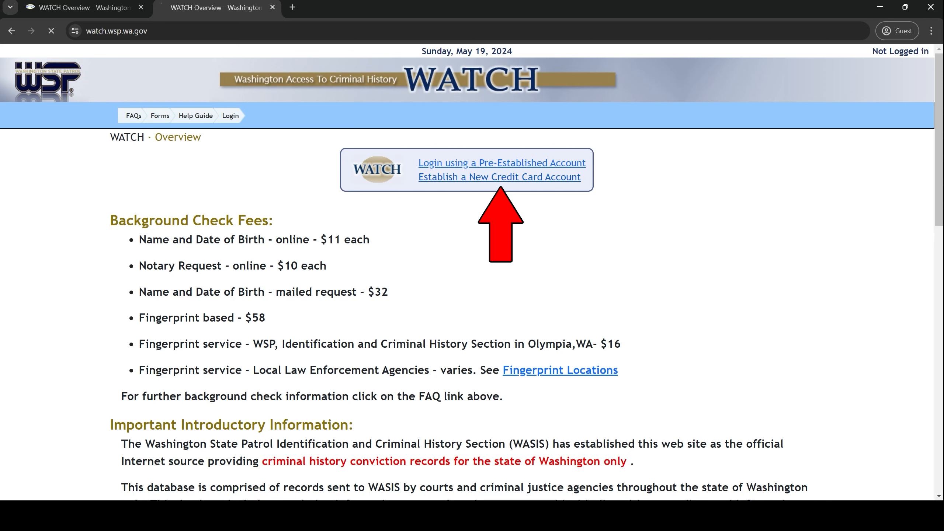
click(498, 176)
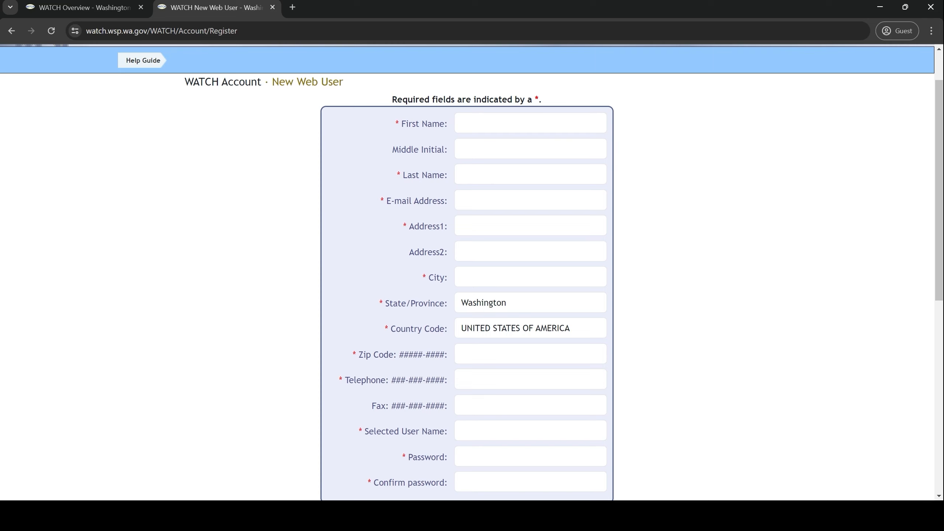
- Tick the 'I have read and understand' acknowledgement and submit the new account registration
scroll(down, 3)
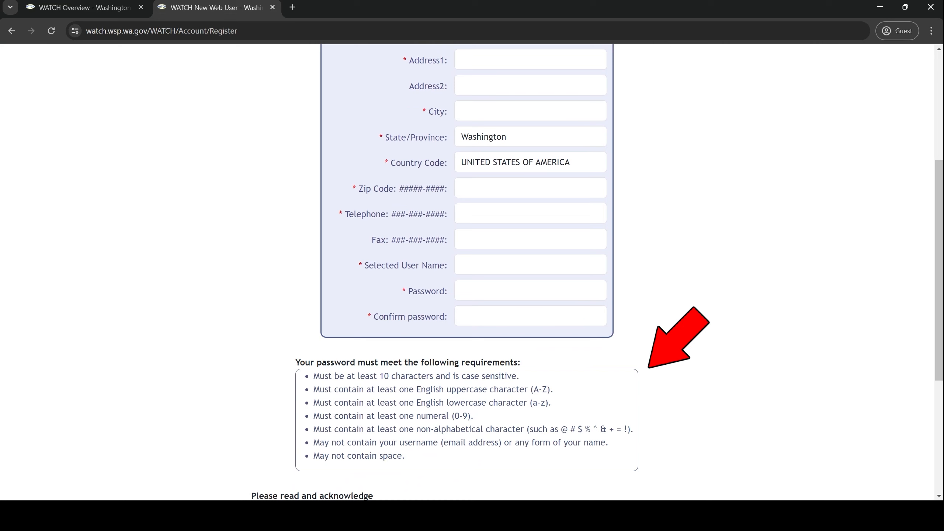
scroll(down, 3)
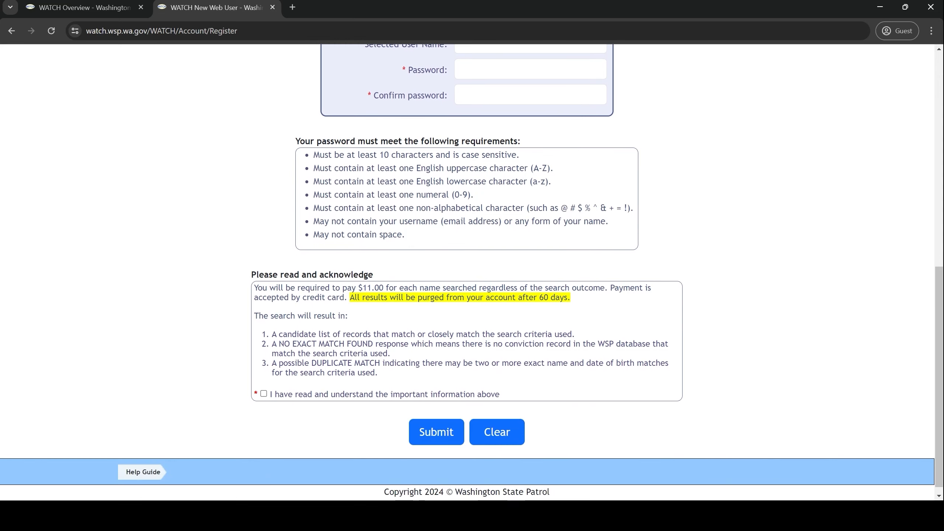
click(264, 393)
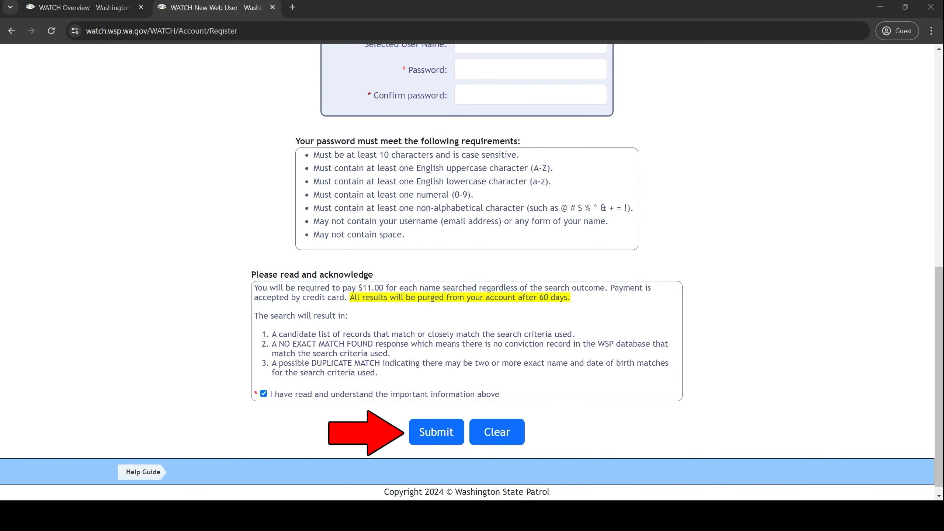
click(435, 431)
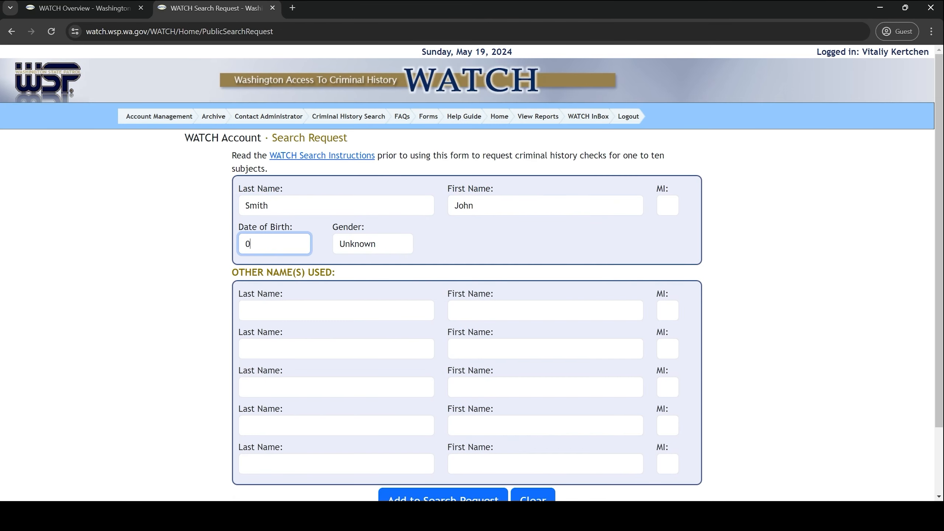
- Enter DOB 01/01/1980, add John Smith to the search request and run Search Now to payment
text(1/01/1980)
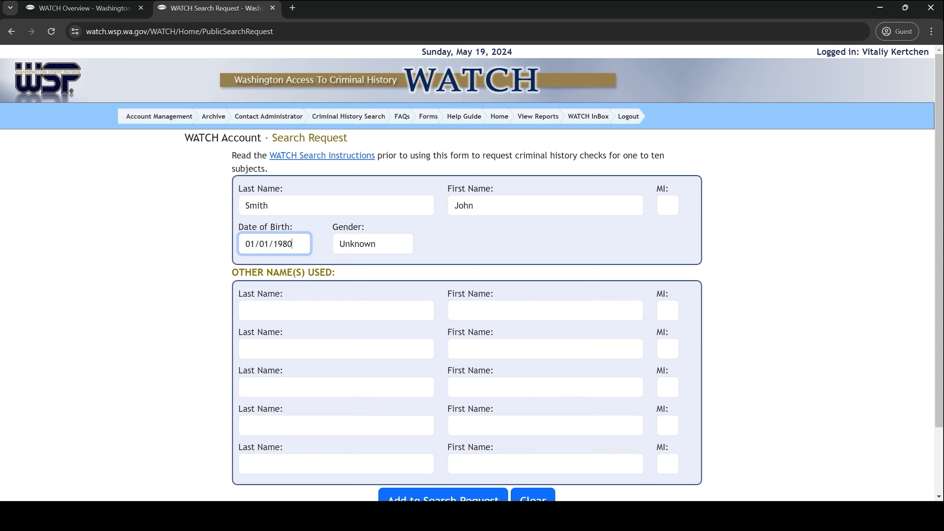
scroll(down, 3)
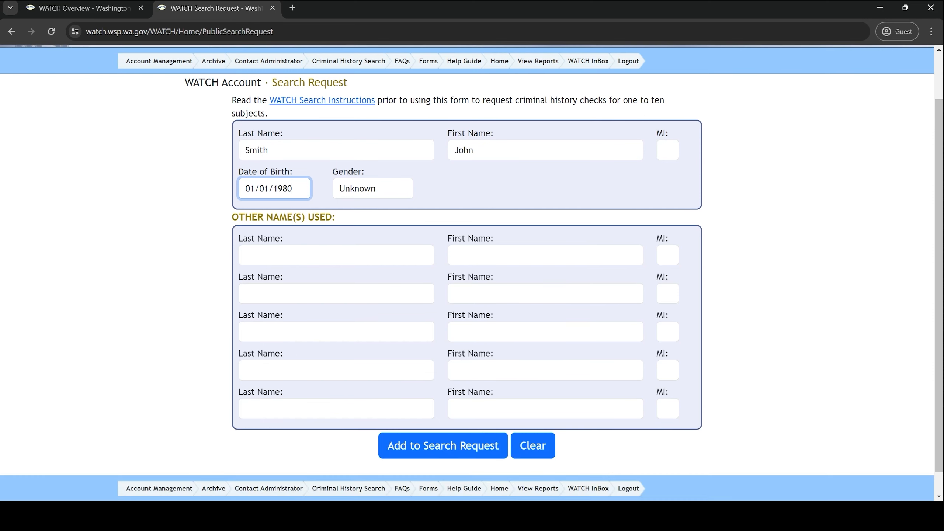
click(442, 446)
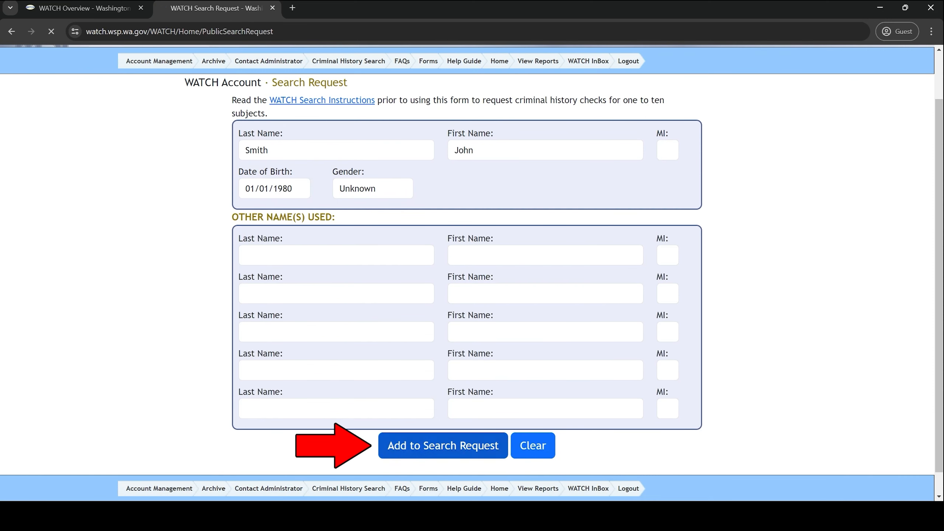
click(442, 445)
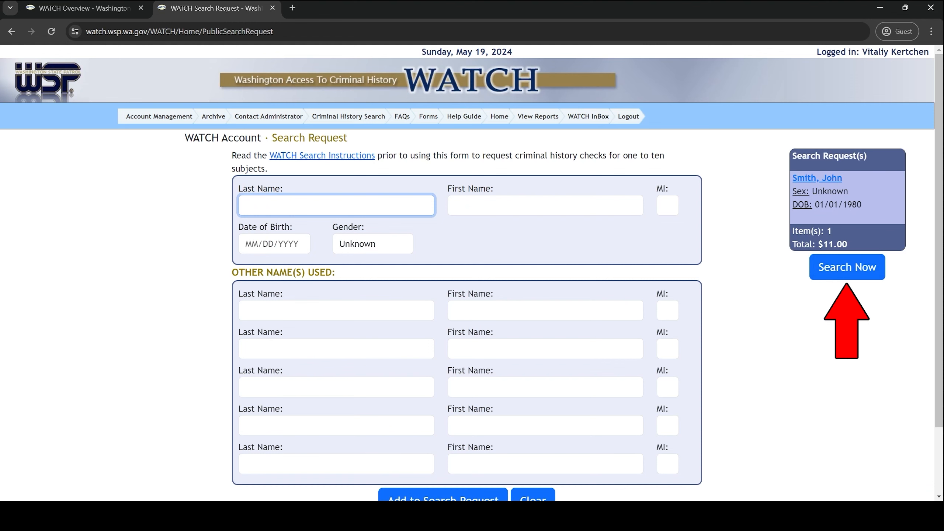
click(847, 267)
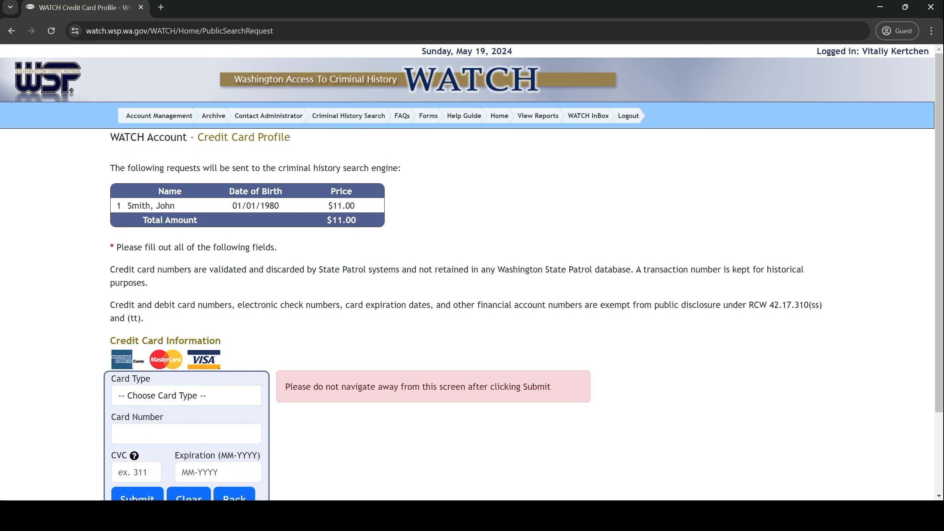
- Submit the credit card payment so the transaction is approved with an order number
scroll(down, 3)
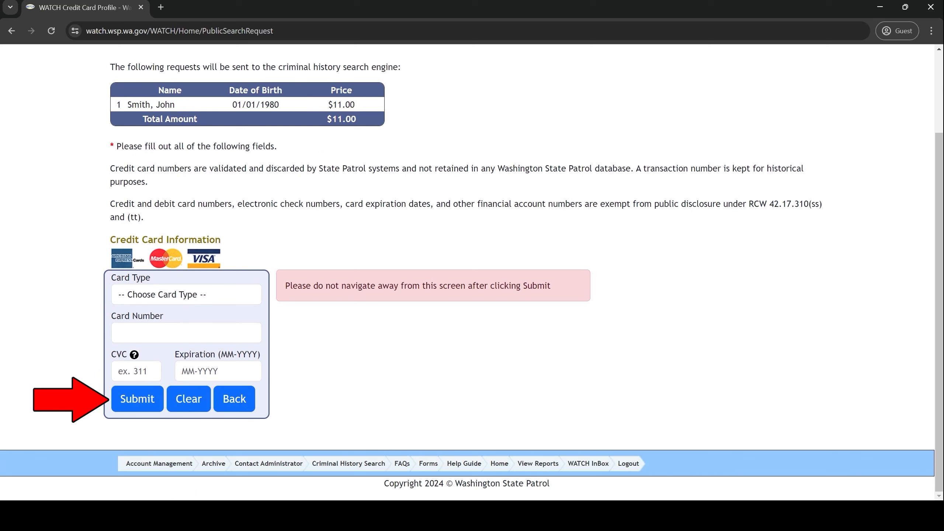
click(137, 399)
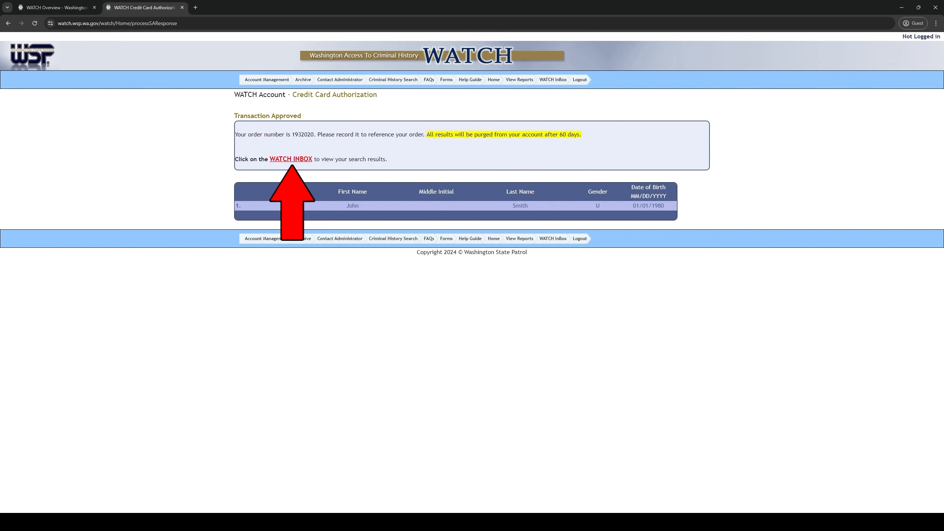
- Go to the WATCH INBOX from the Transaction Approved page to see the search results
click(291, 160)
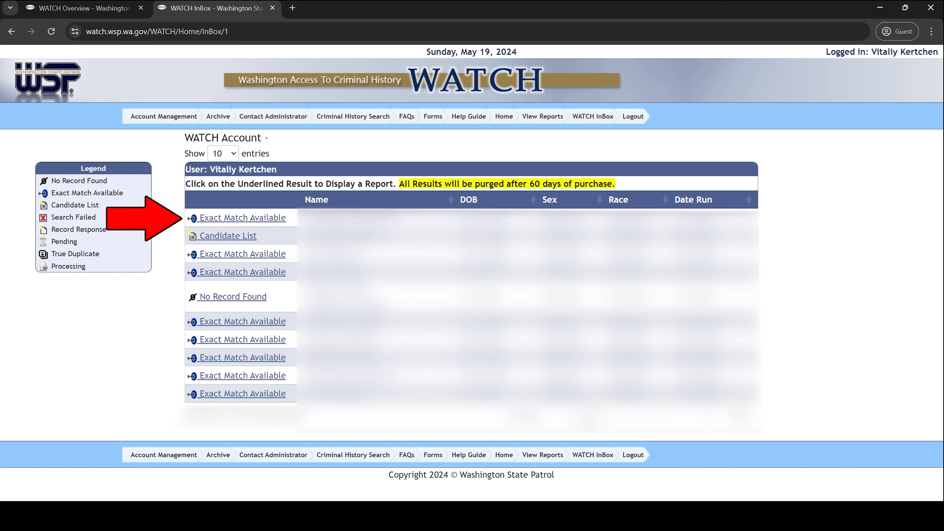
- Open an Exact Match Available result's SID link and scroll its Web Search Transcript
click(227, 236)
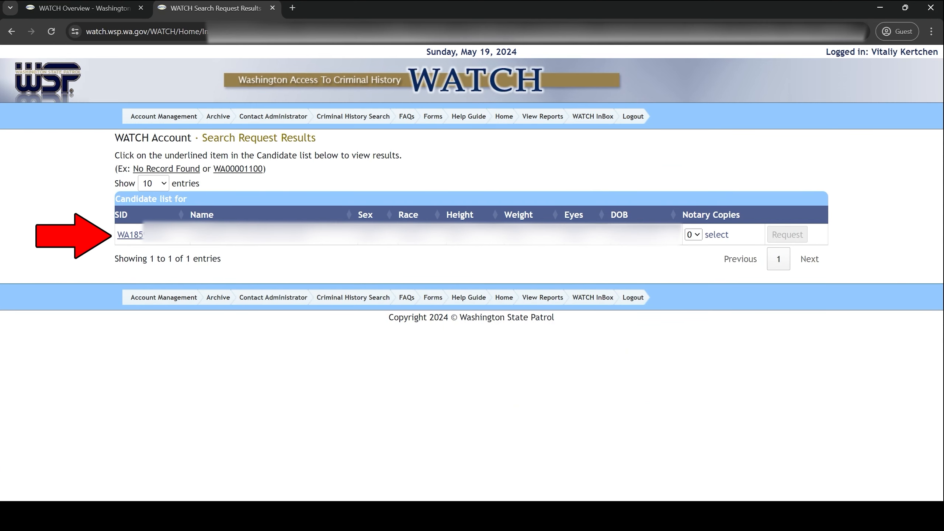
click(130, 235)
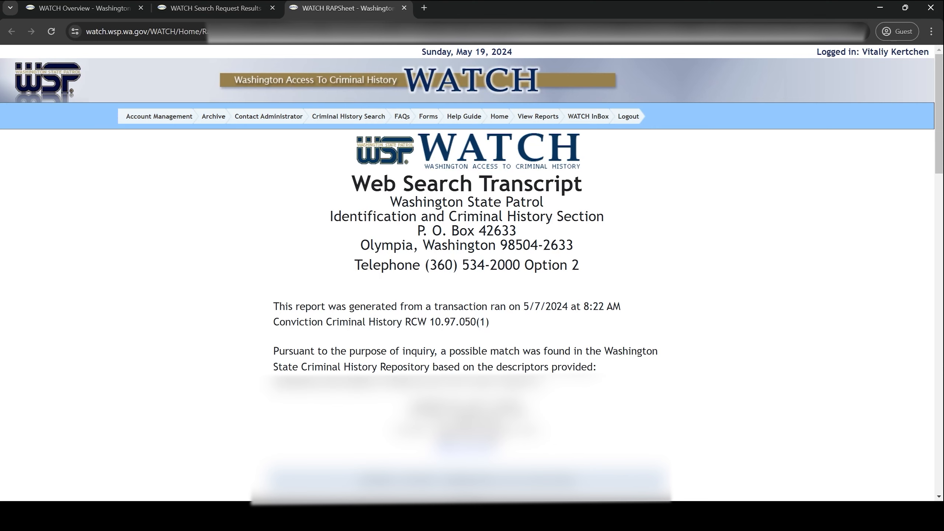
scroll(down, 3)
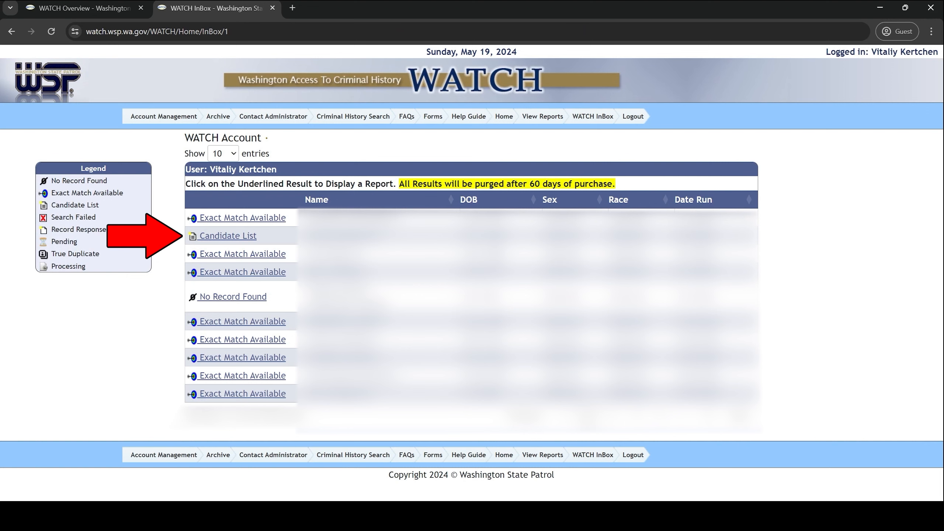
- View a Candidate List result, then bring up the Archive of older search results
click(228, 235)
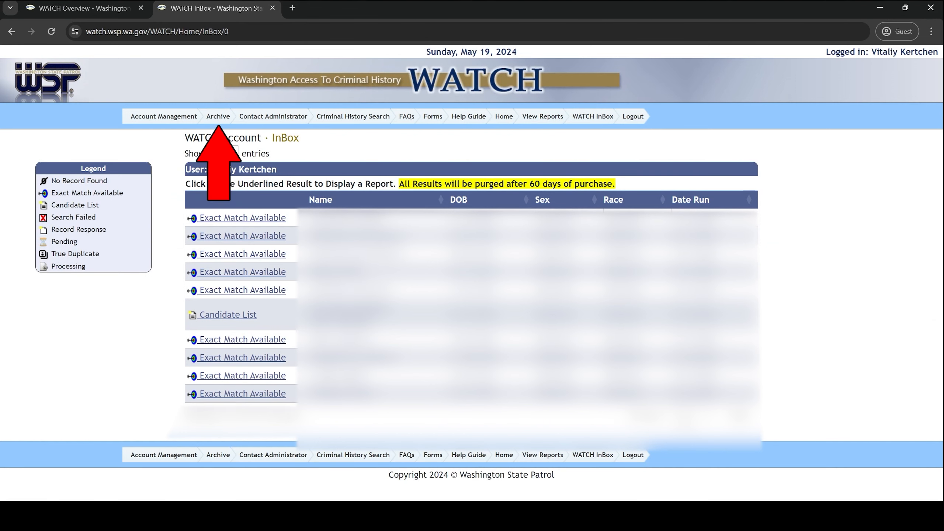
click(218, 116)
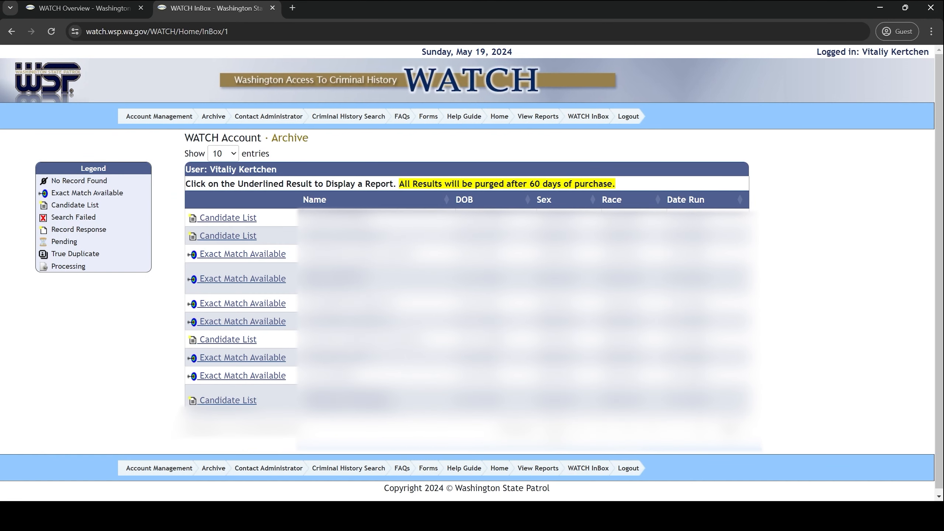